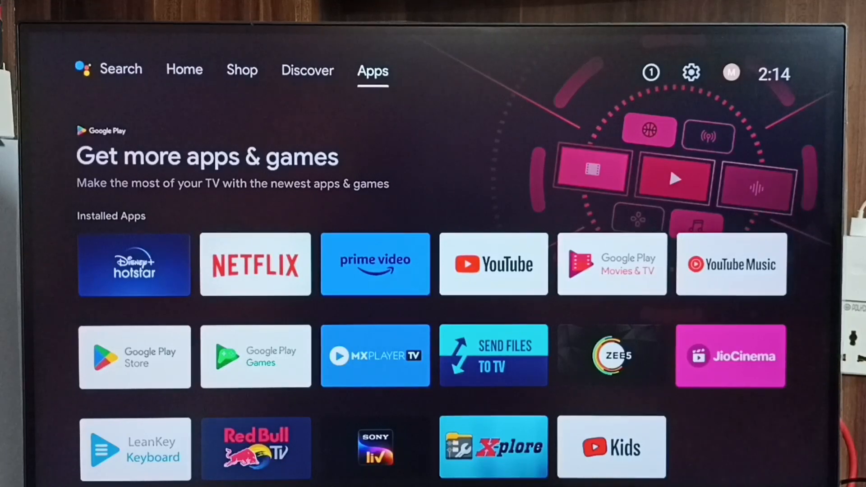
mouse_move(691, 73)
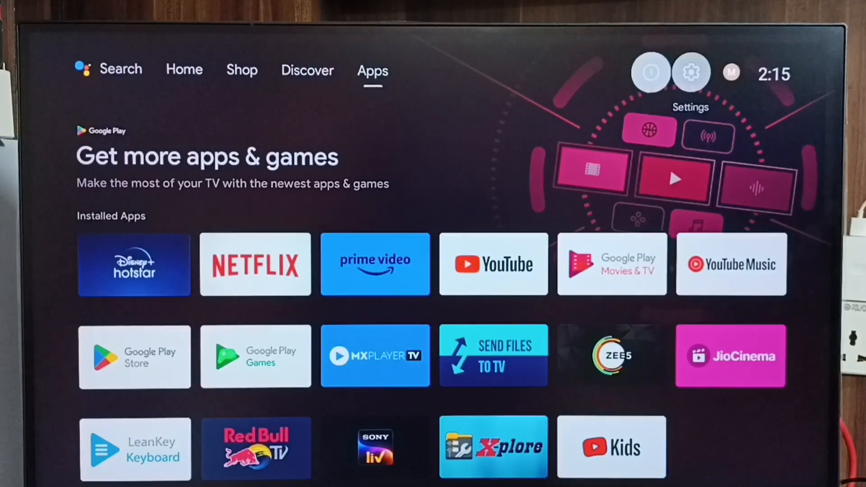
mouse_move(691, 72)
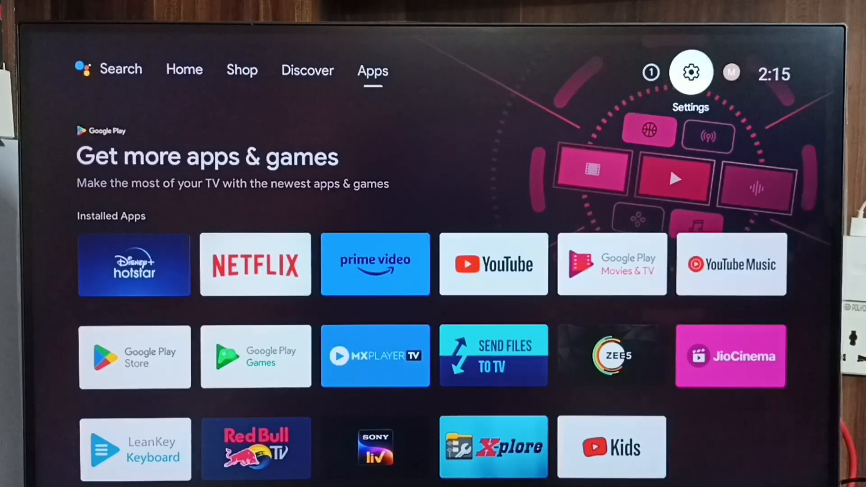
Open Settings > Apps > See all apps and scroll down to Google Play Store
click(690, 72)
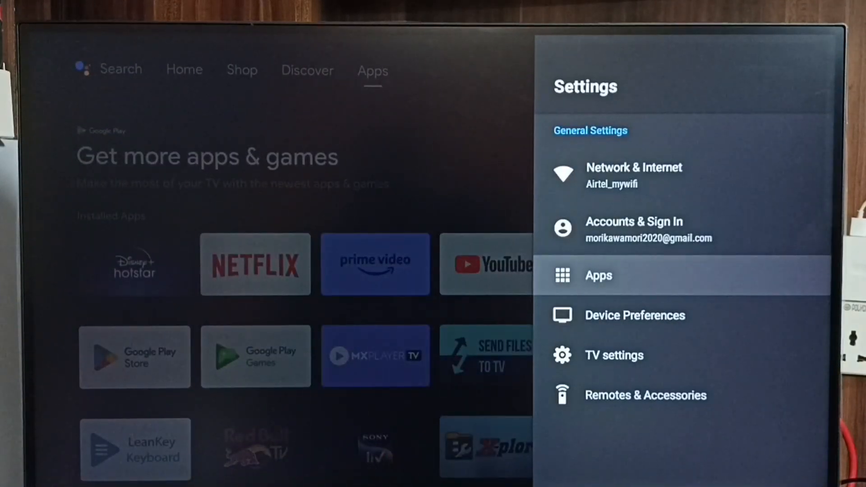
click(599, 276)
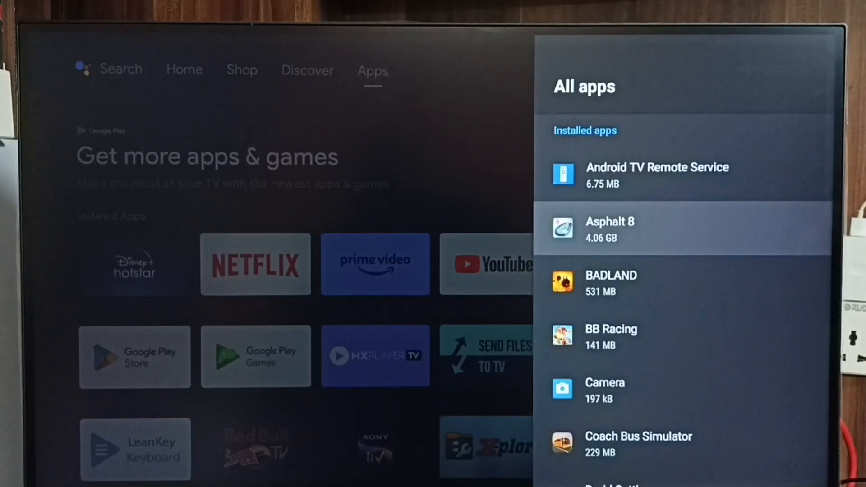
scroll(down, 3)
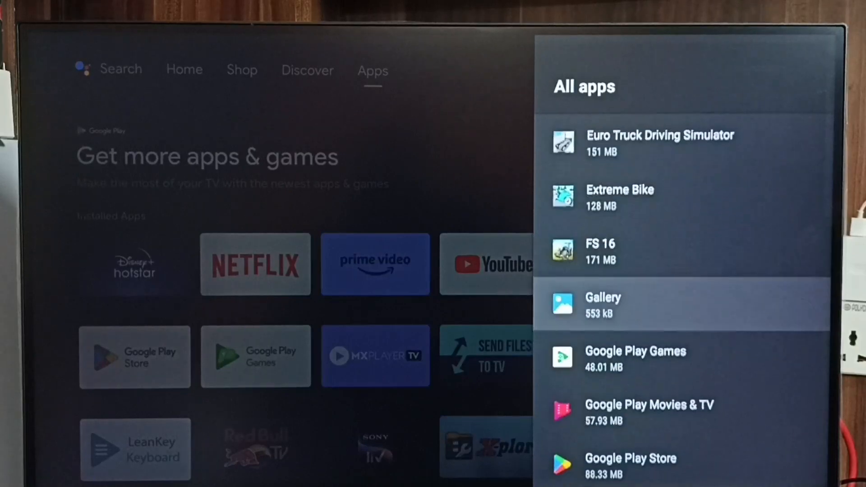
scroll(down, 3)
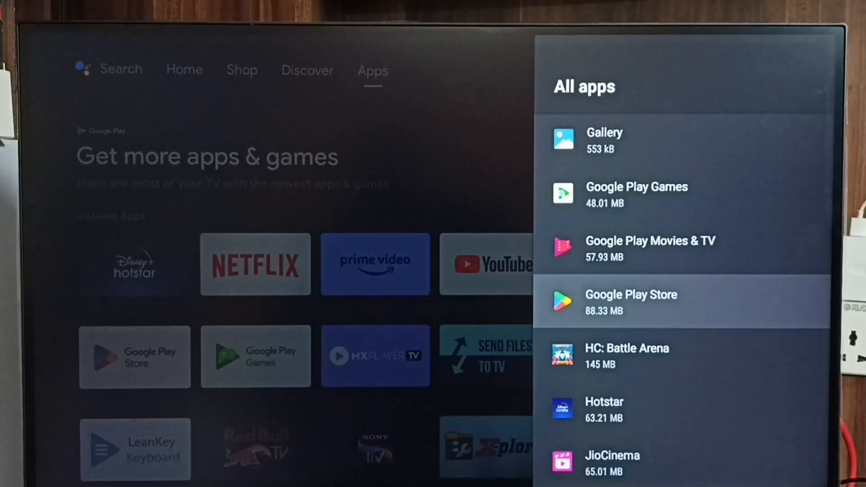
Open Google Play Store's app info page and launch the store with Open
click(631, 301)
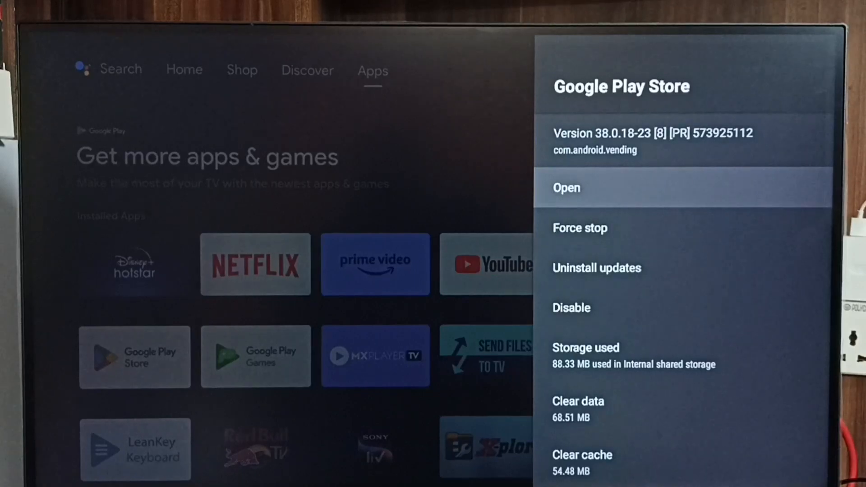
click(566, 188)
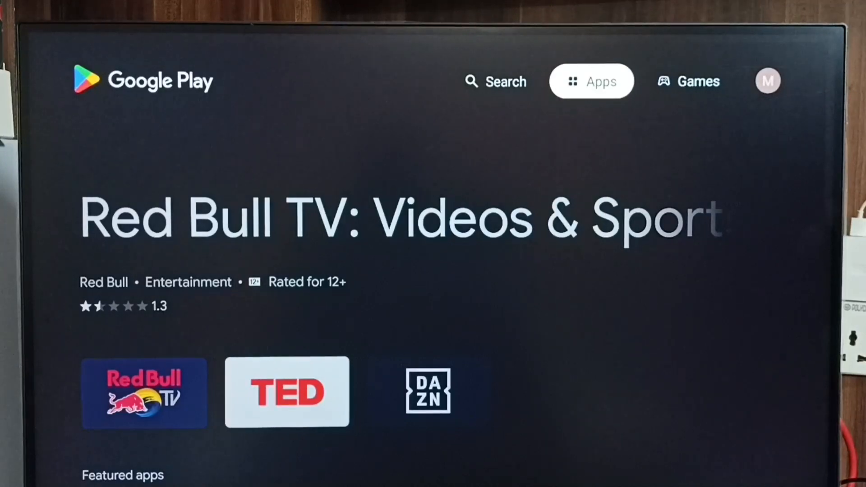
Switch to Games and back to Apps, then start a store search for 'you'
click(689, 81)
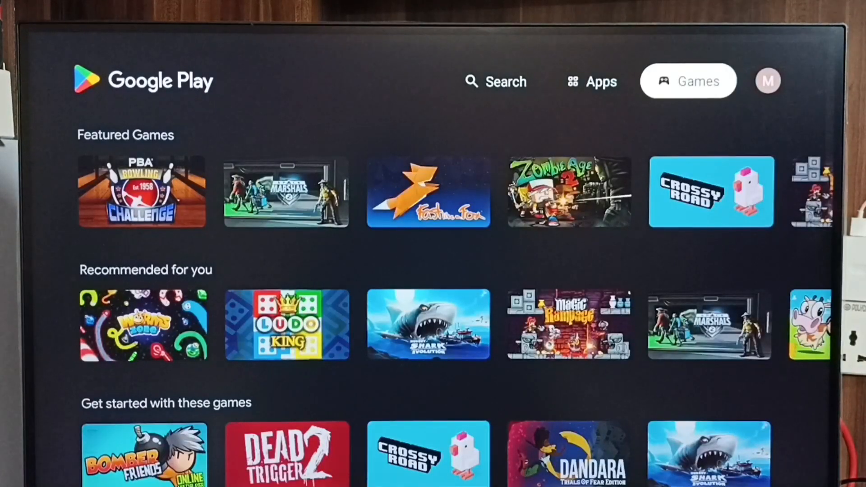
click(592, 81)
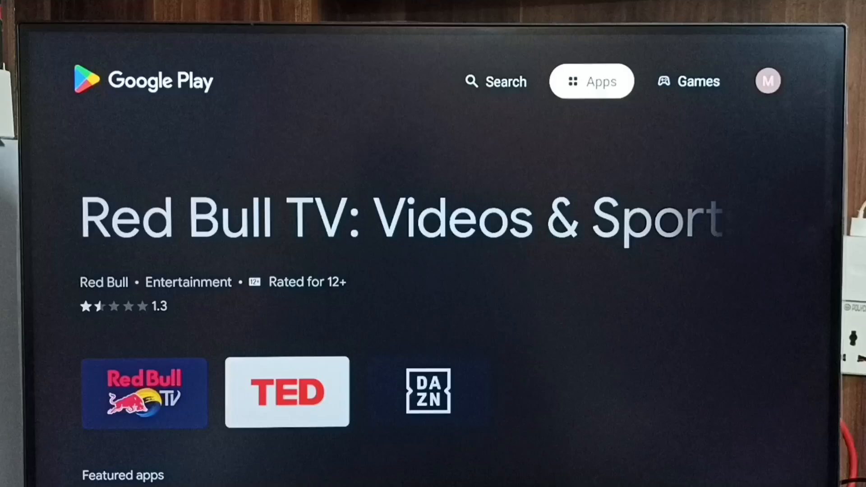
click(495, 81)
text(you)
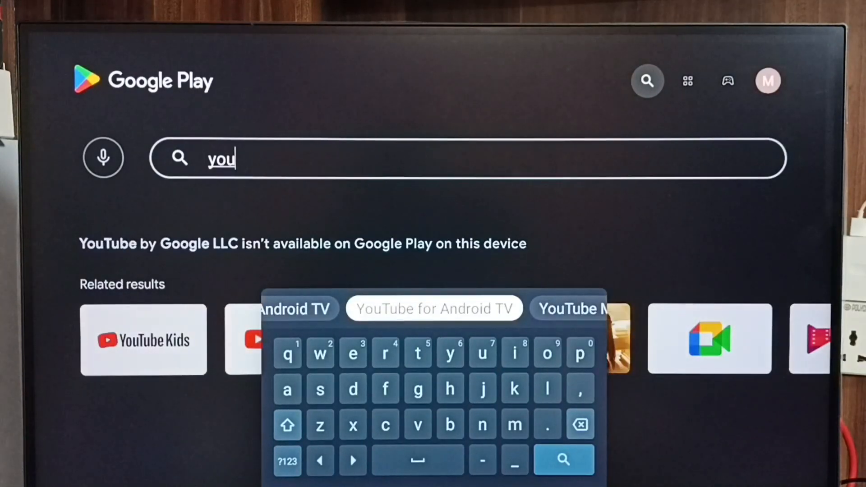
Choose the 'YouTube for Android TV' suggestion and start its update
click(435, 308)
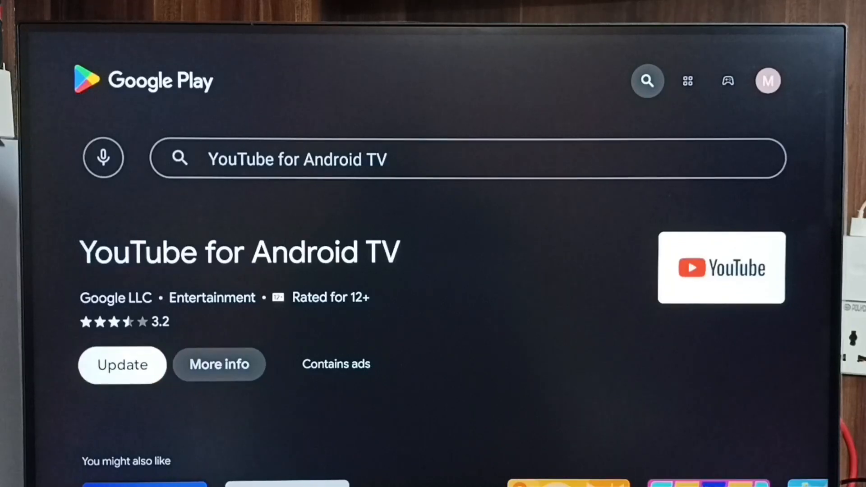
click(122, 365)
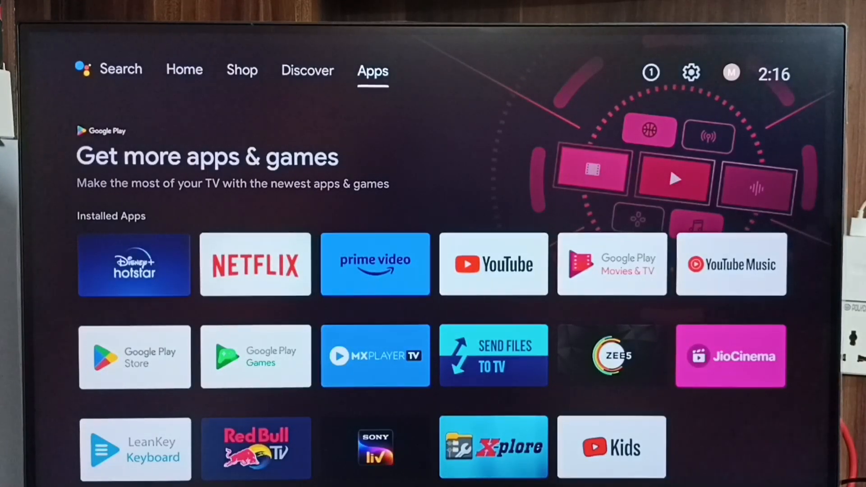
Open the Apps section of Android TV Settings
click(691, 72)
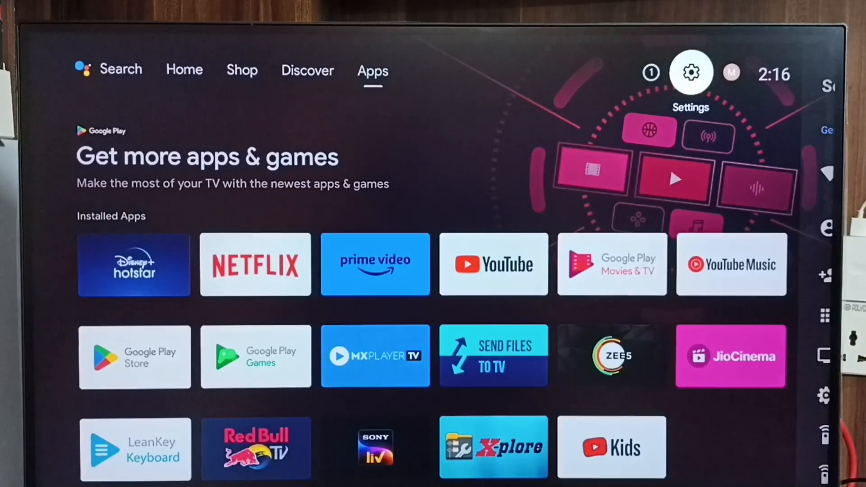
click(690, 72)
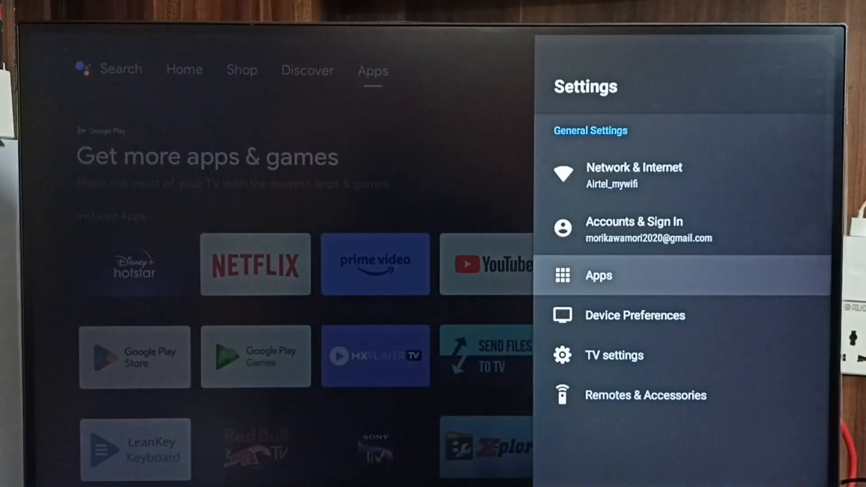
click(598, 275)
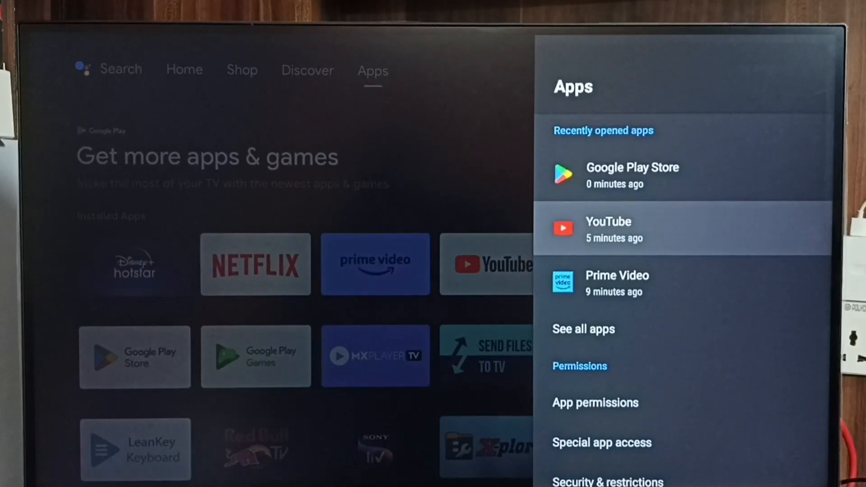
scroll(down, 3)
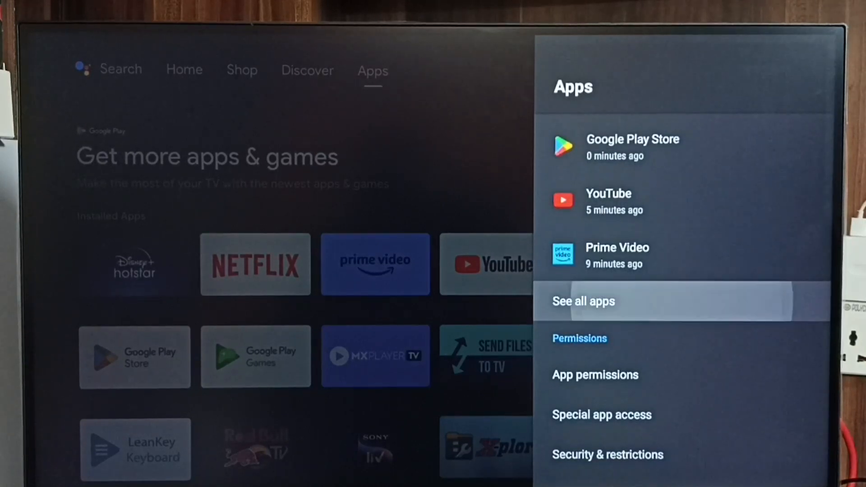
Show all apps and open YouTube's app info, showing version 4.10.001
click(583, 301)
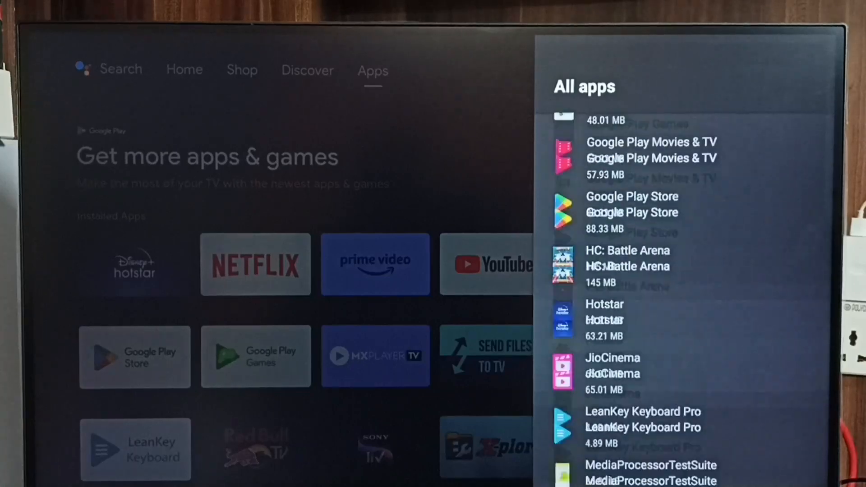
scroll(down, 3)
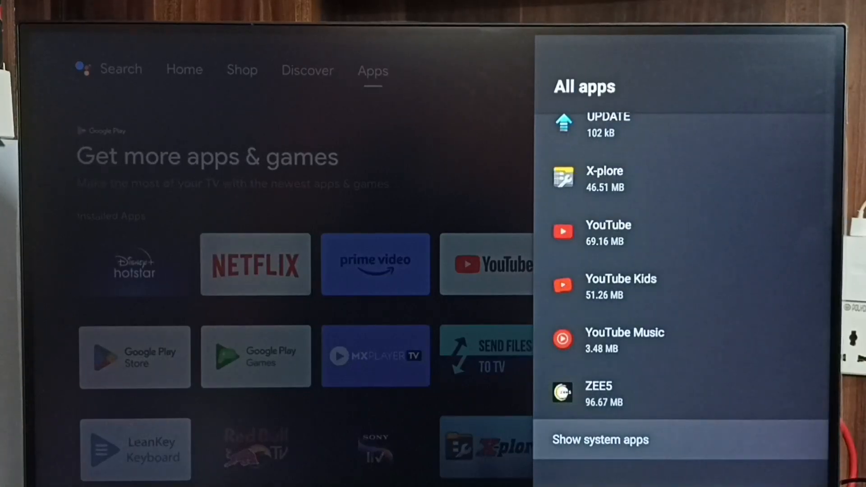
click(608, 232)
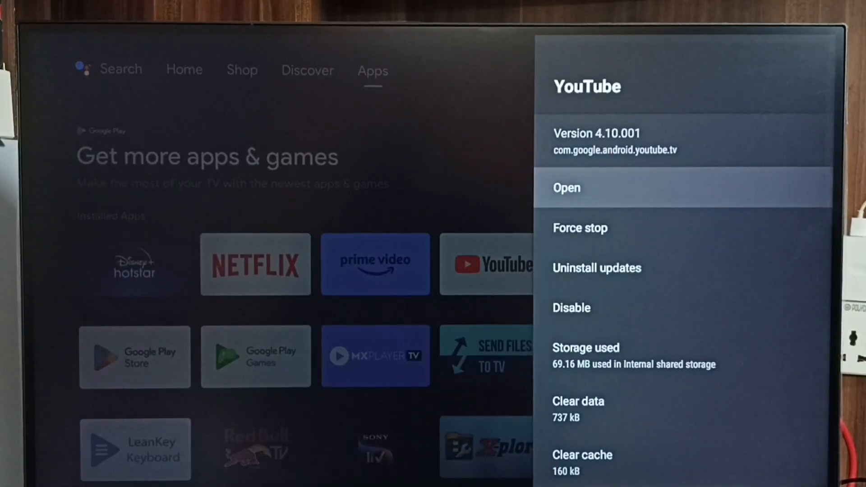